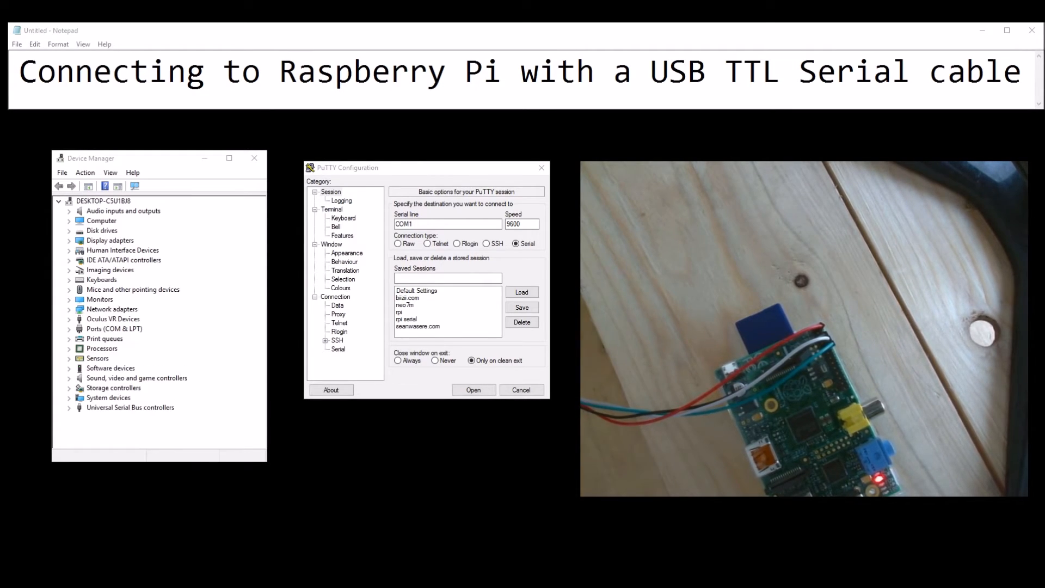
- Expand Ports (COM & LPT) and select USB Serial Port (COM4)
{"action": "left_click", "coordinate": [69, 329]}
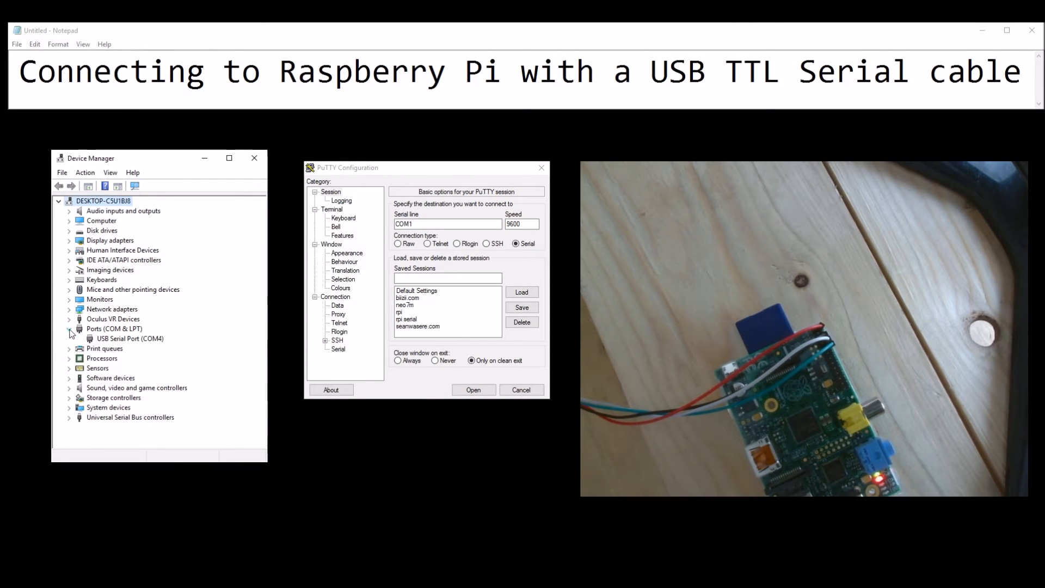
{"action": "left_click", "coordinate": [129, 338]}
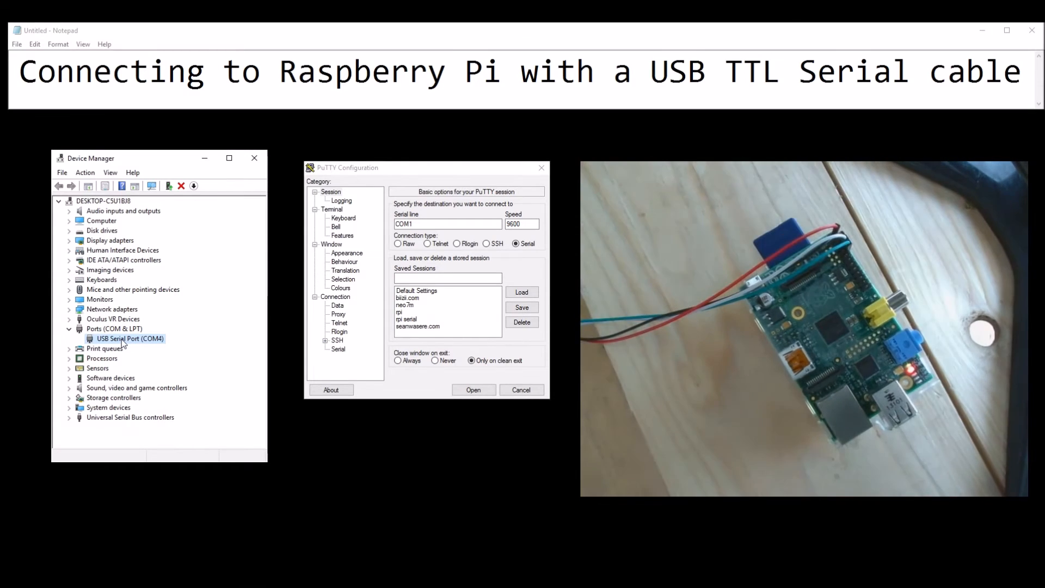
- Open a PuTTY serial session on COM4 at 115200 baud
{"action": "left_click", "coordinate": [448, 223]}
{"action": "type", "text": "4"}
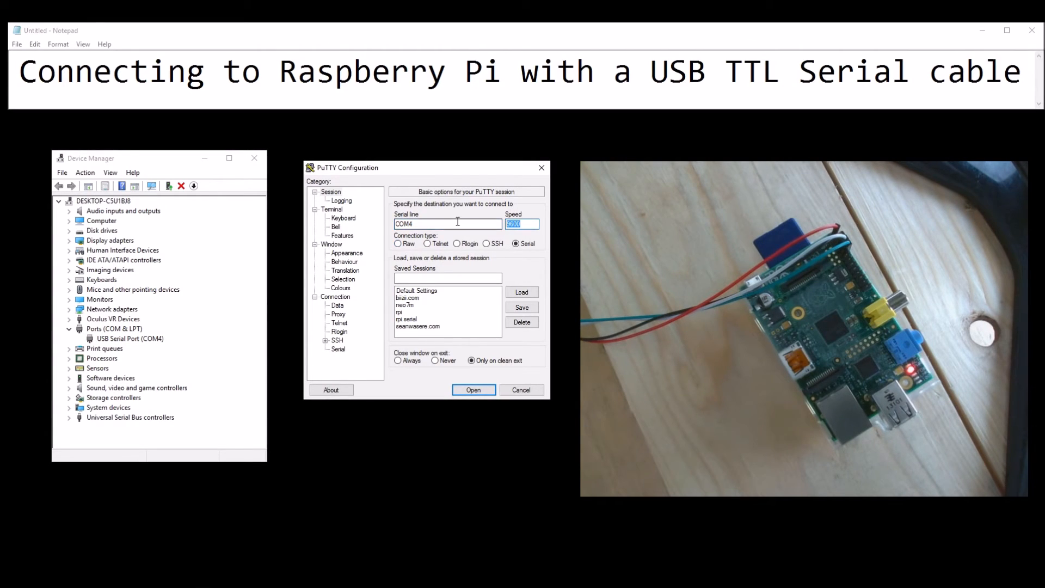
{"action": "type", "text": "1152"}
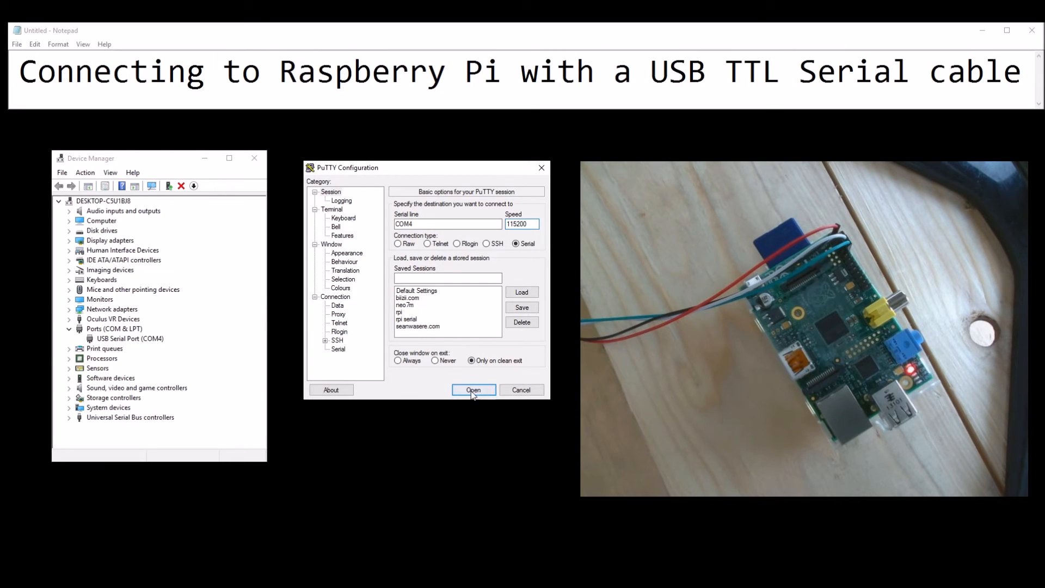
{"action": "left_click", "coordinate": [473, 390]}
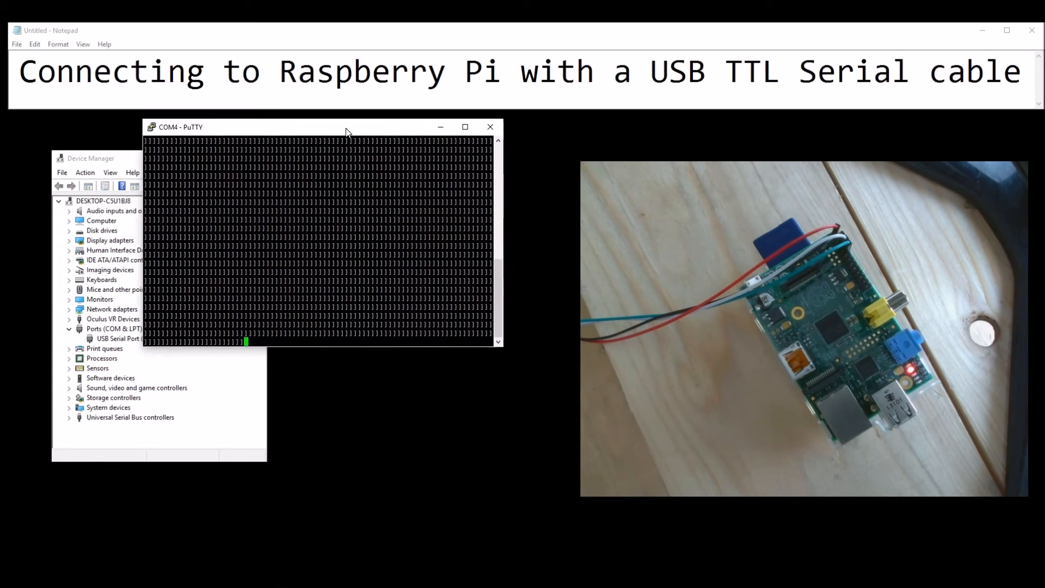
- Move the COM4 PuTTY terminal to the screen centre beside Device Manager
{"action": "left_click_drag", "start_coordinate": [347, 127], "coordinate": [444, 157]}
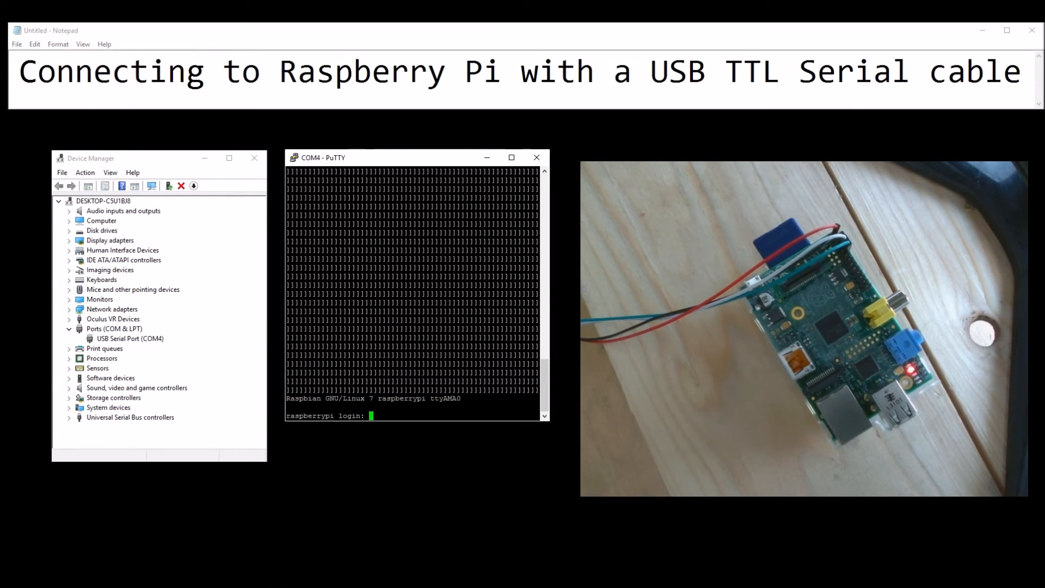
- Enter the username 'pi' at the raspberrypi login prompt
{"action": "type", "text": "pi"}
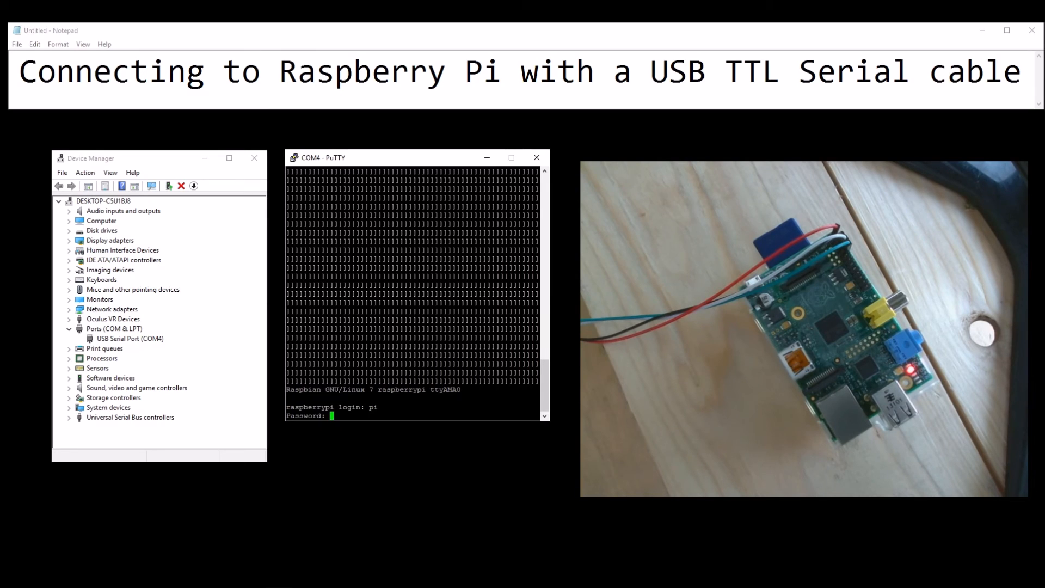